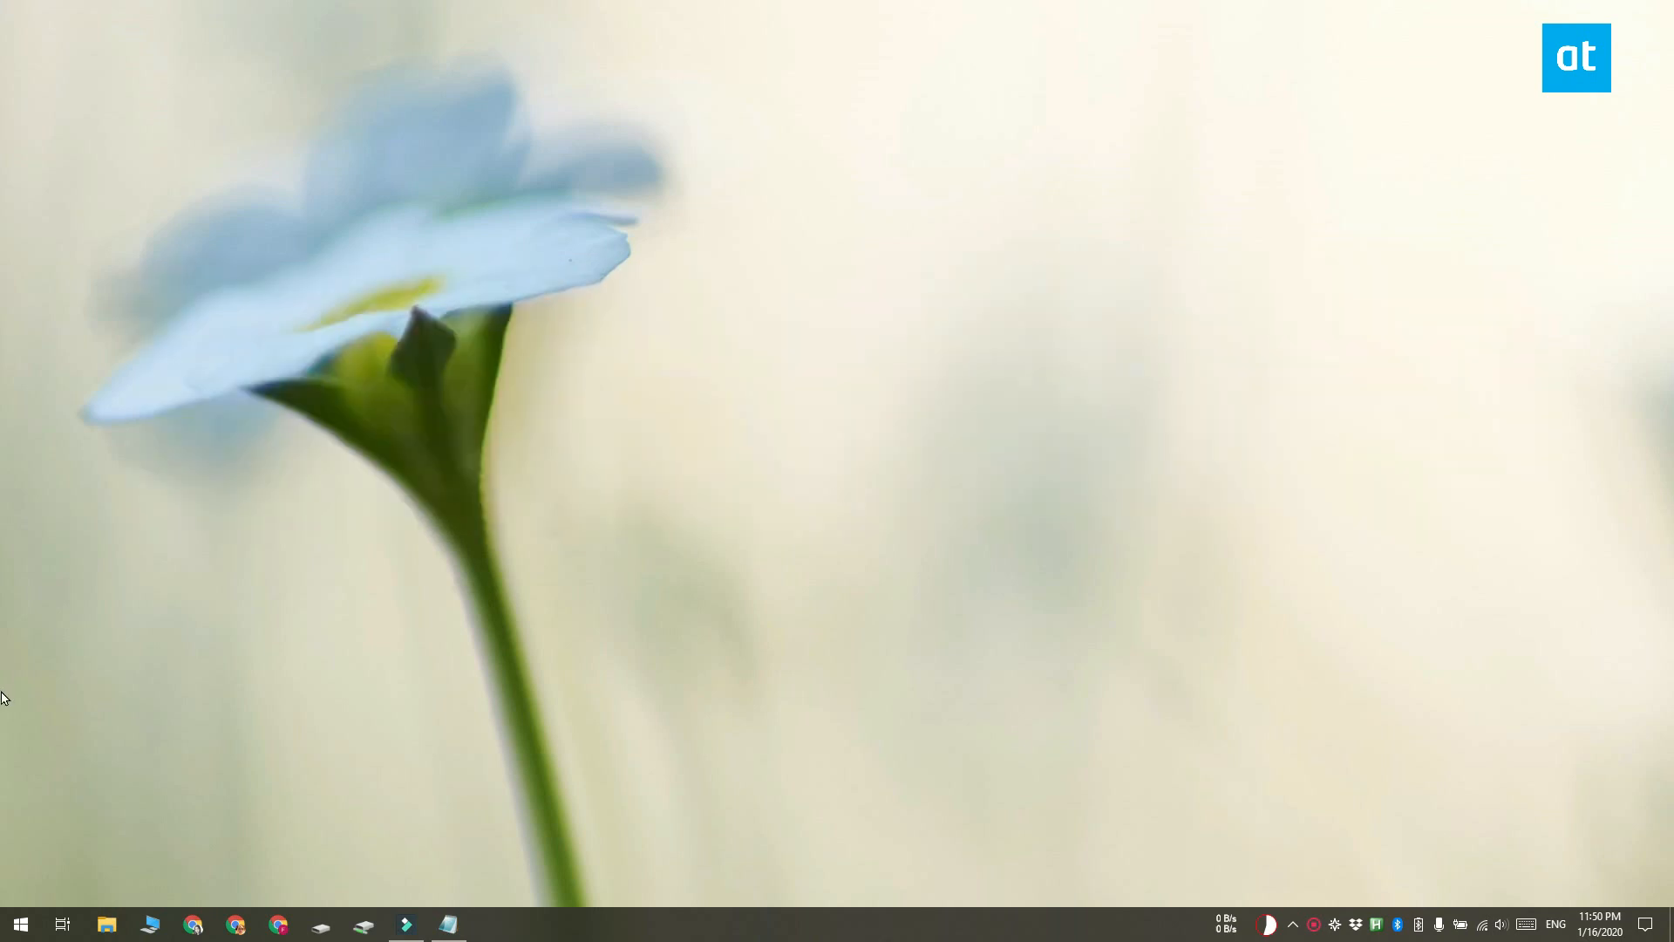
mouse_move(734, 524)
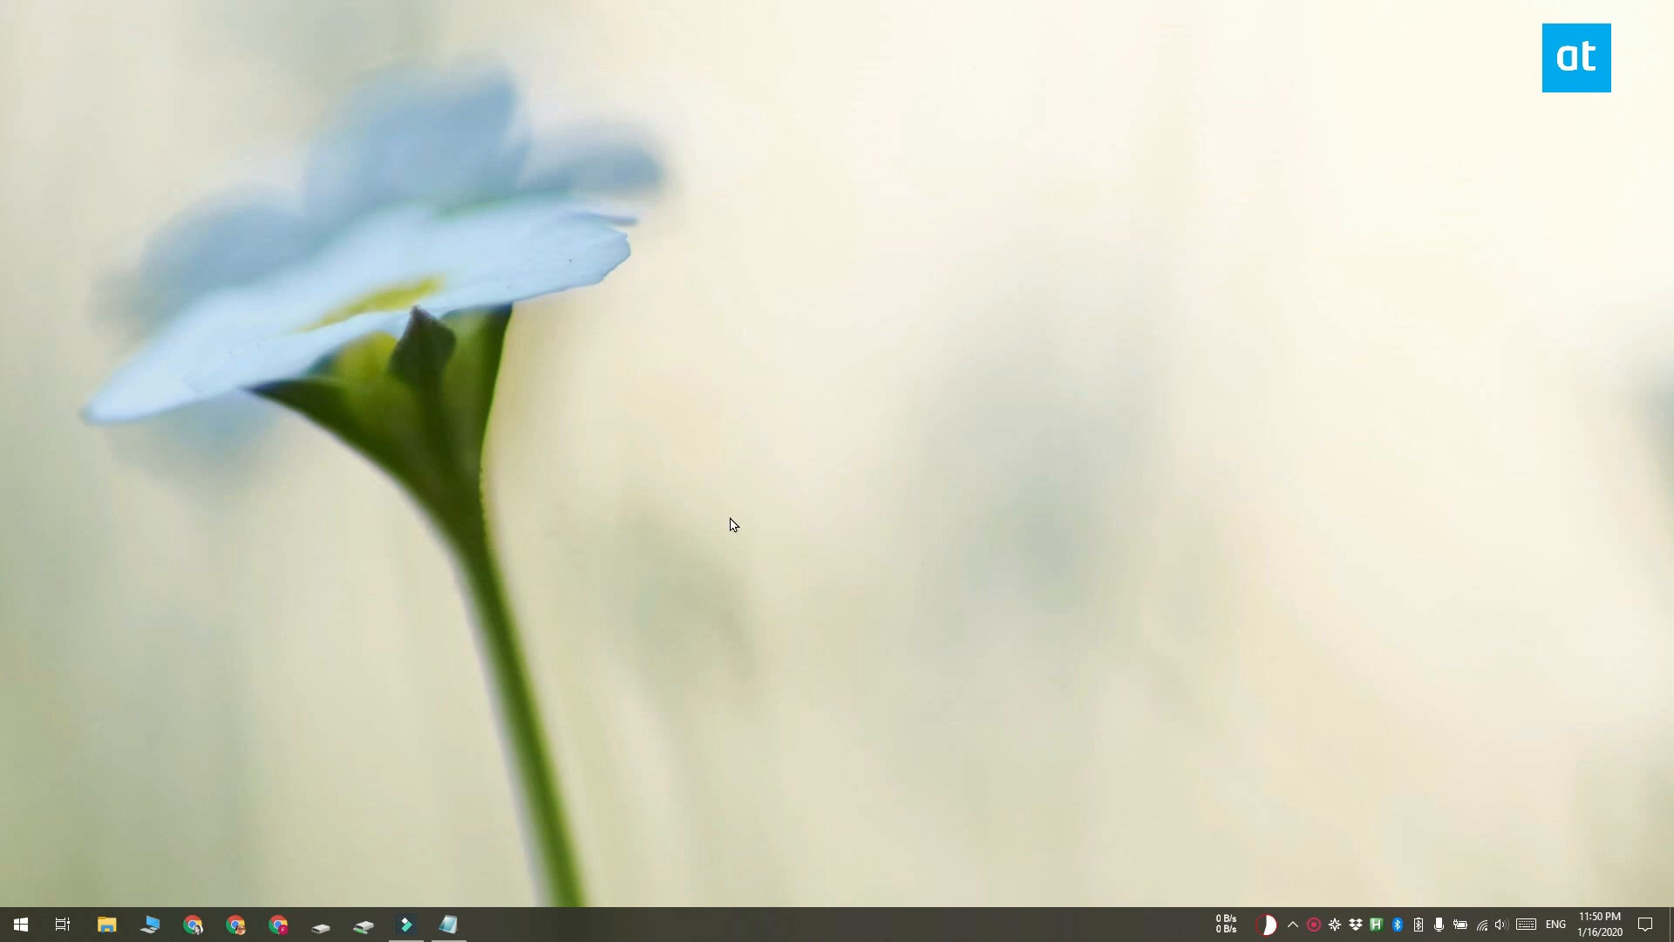
Search Windows for 'screensaver' and open the Screen Saver Settings.
type("screensaver")
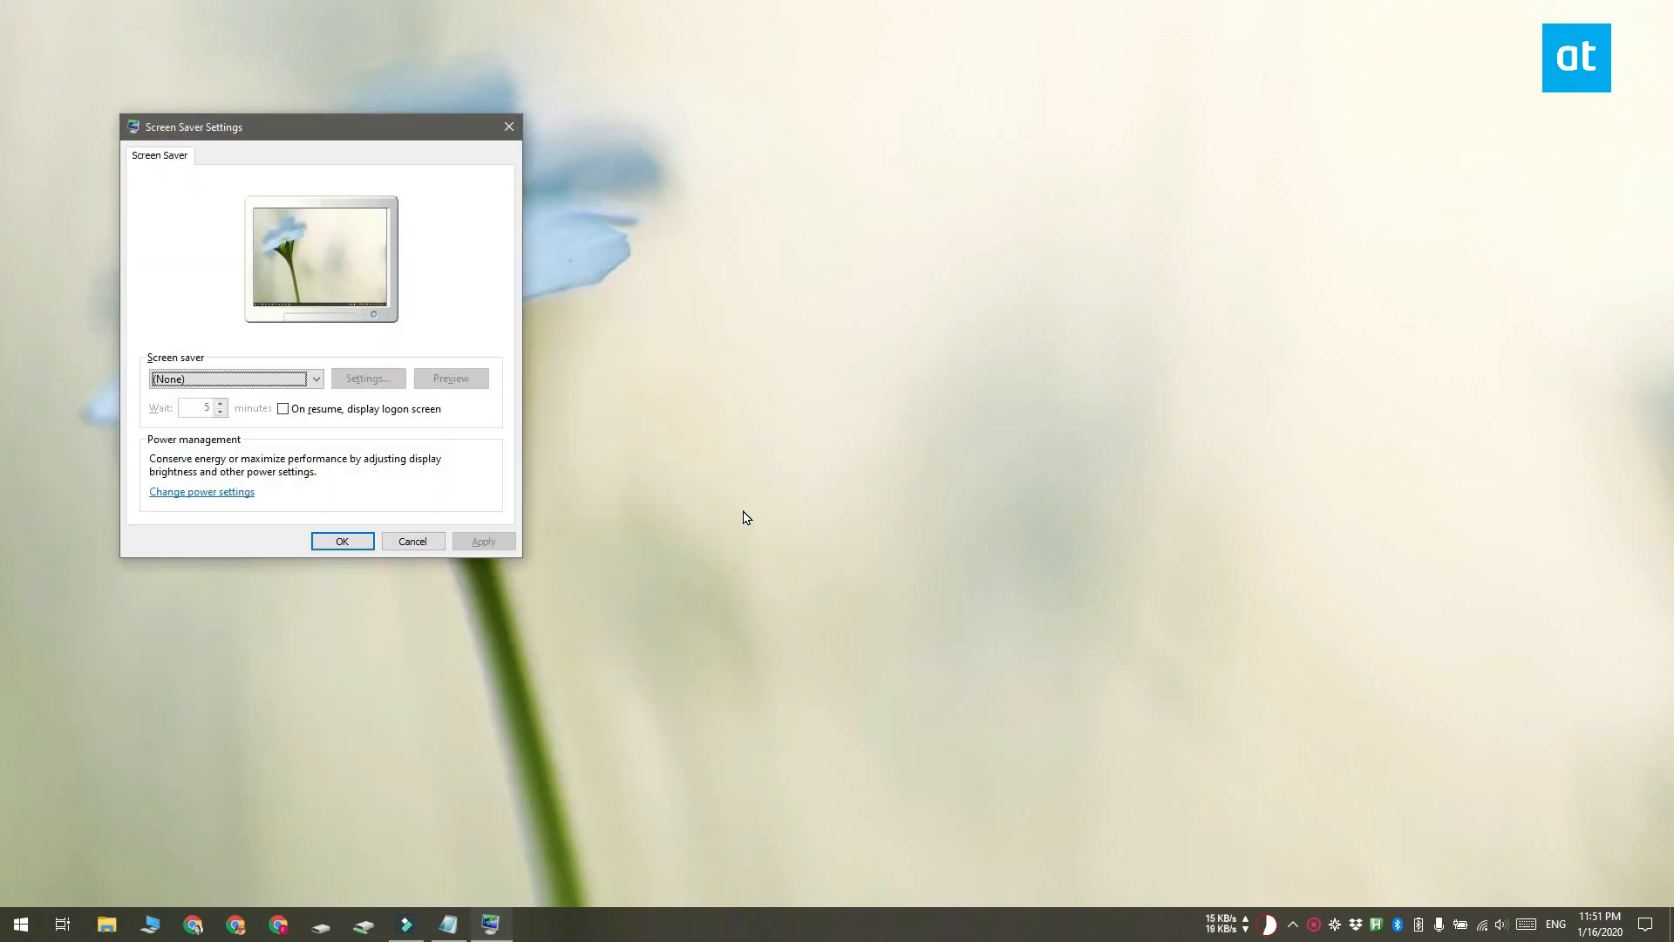
mouse_move(423, 638)
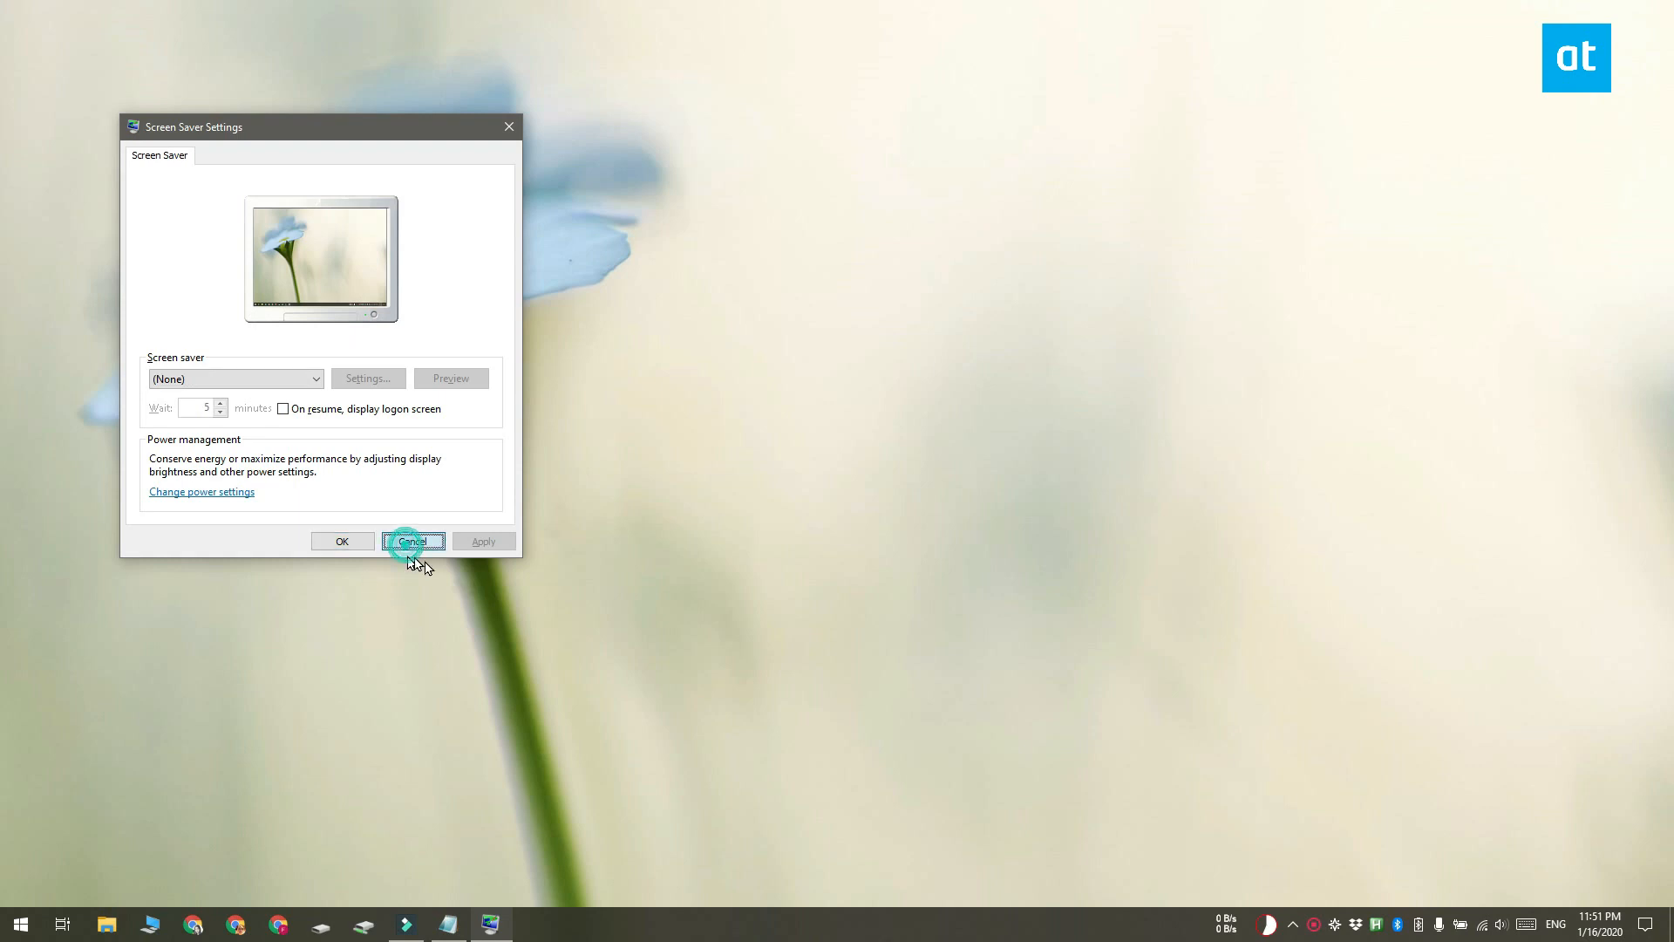
Cancel the Screen Saver Settings dialog, leaving no screen saver set.
left_click(412, 540)
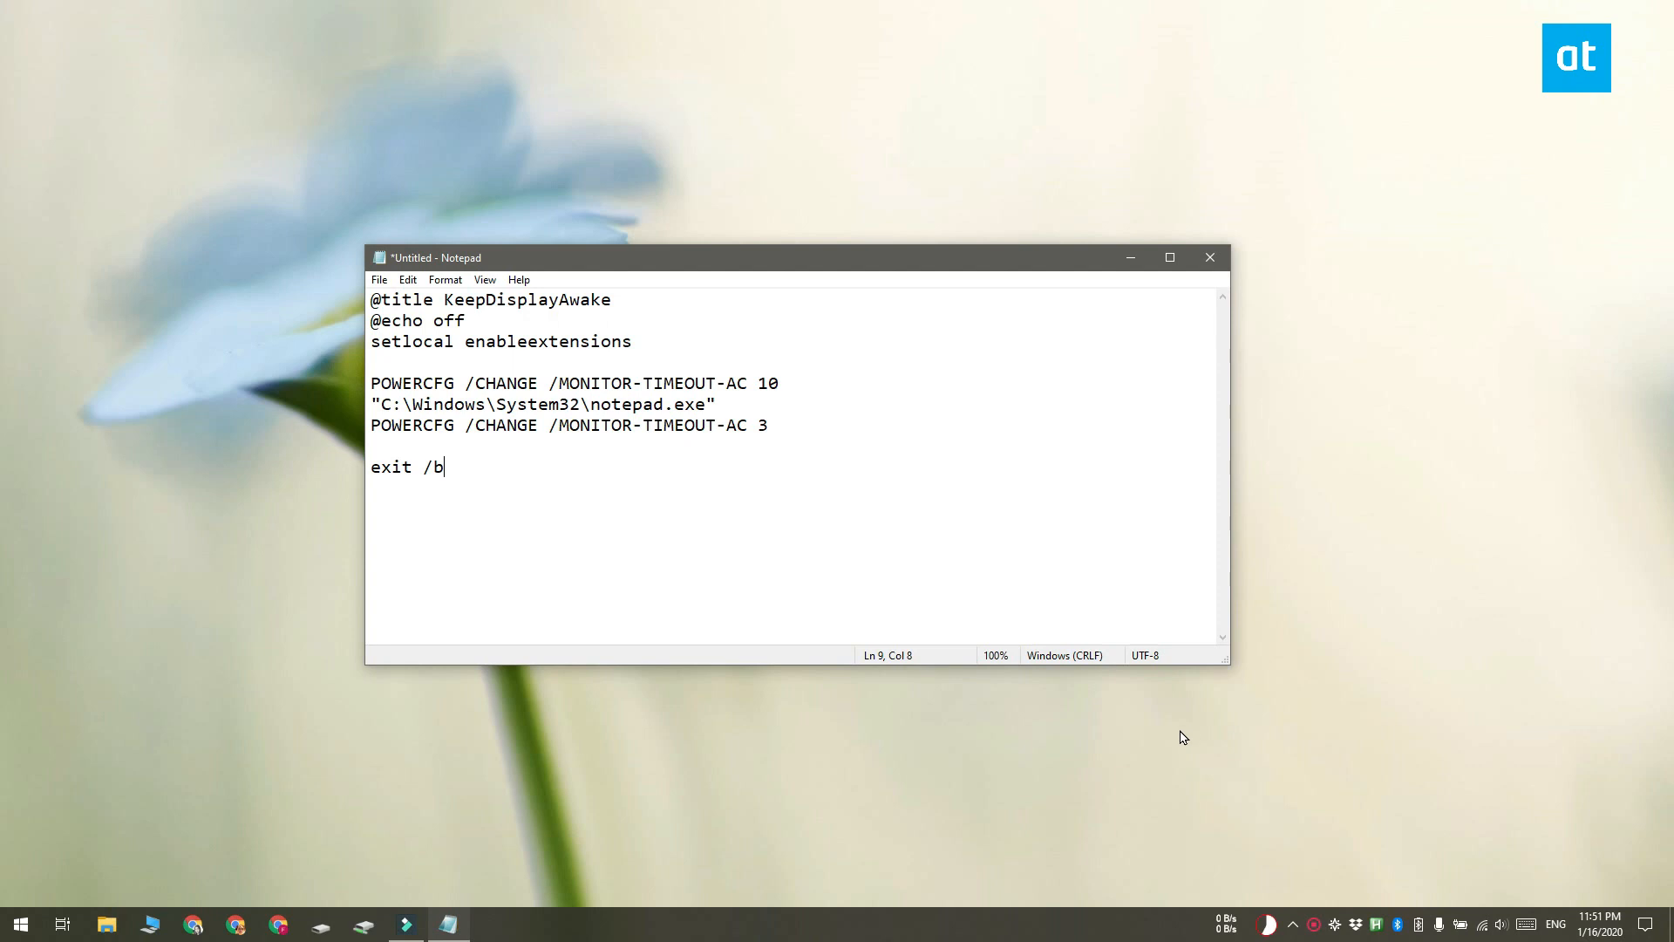
mouse_move(1174, 739)
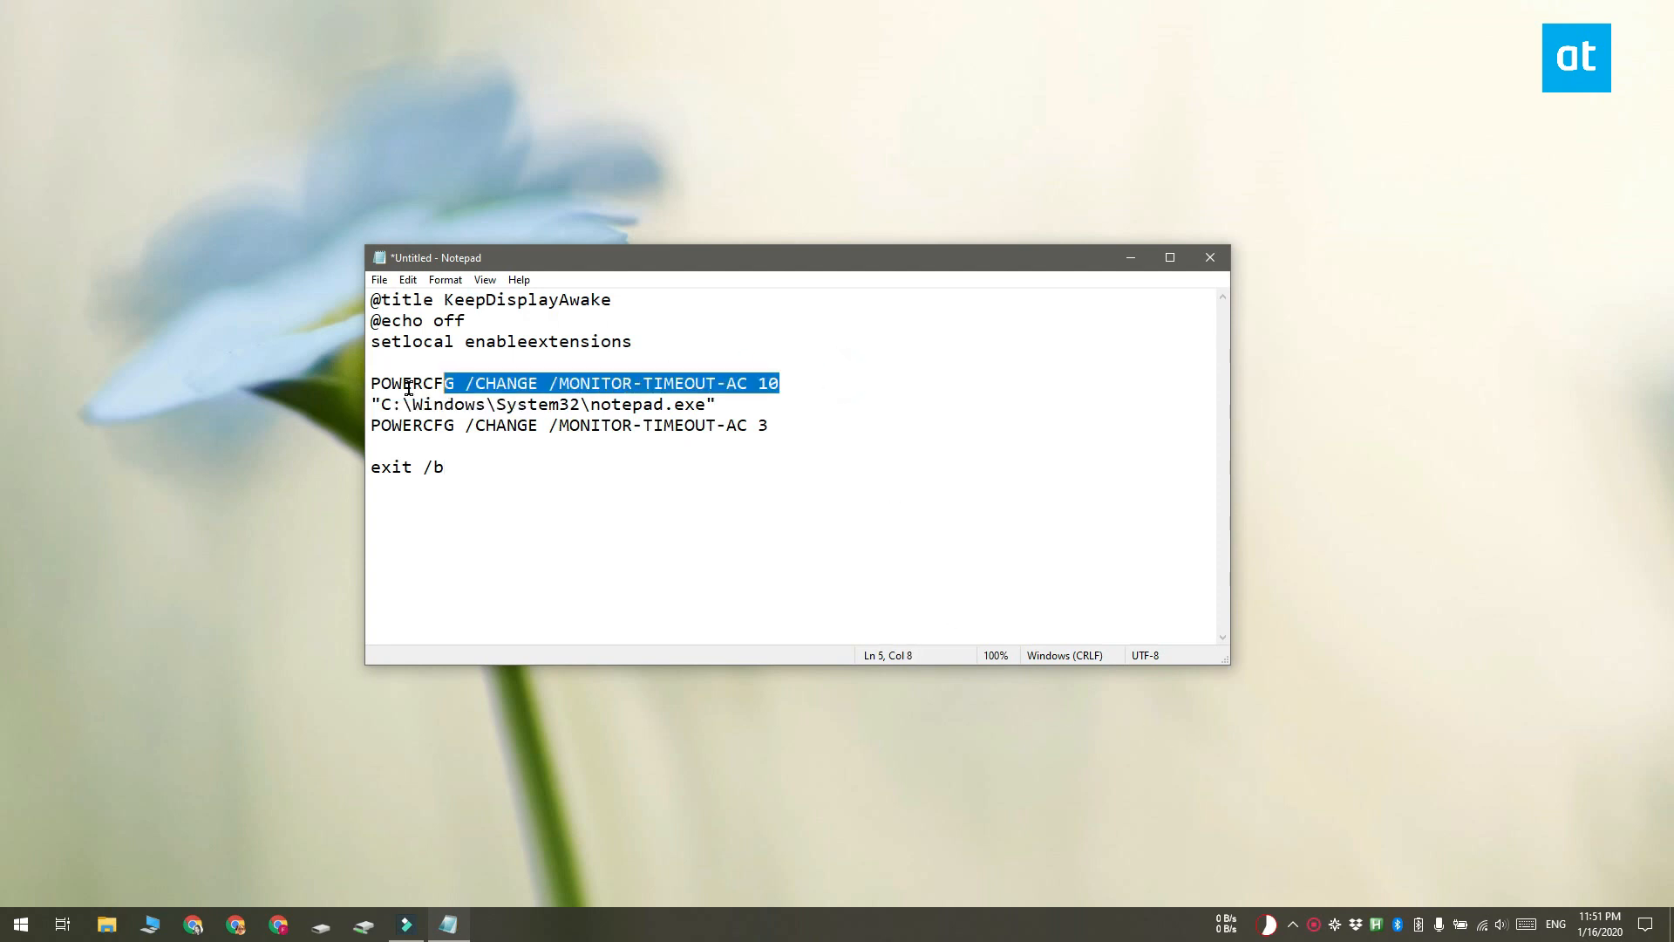
Replace the 10 on the first POWERCFG line with 600.
left_click(769, 381)
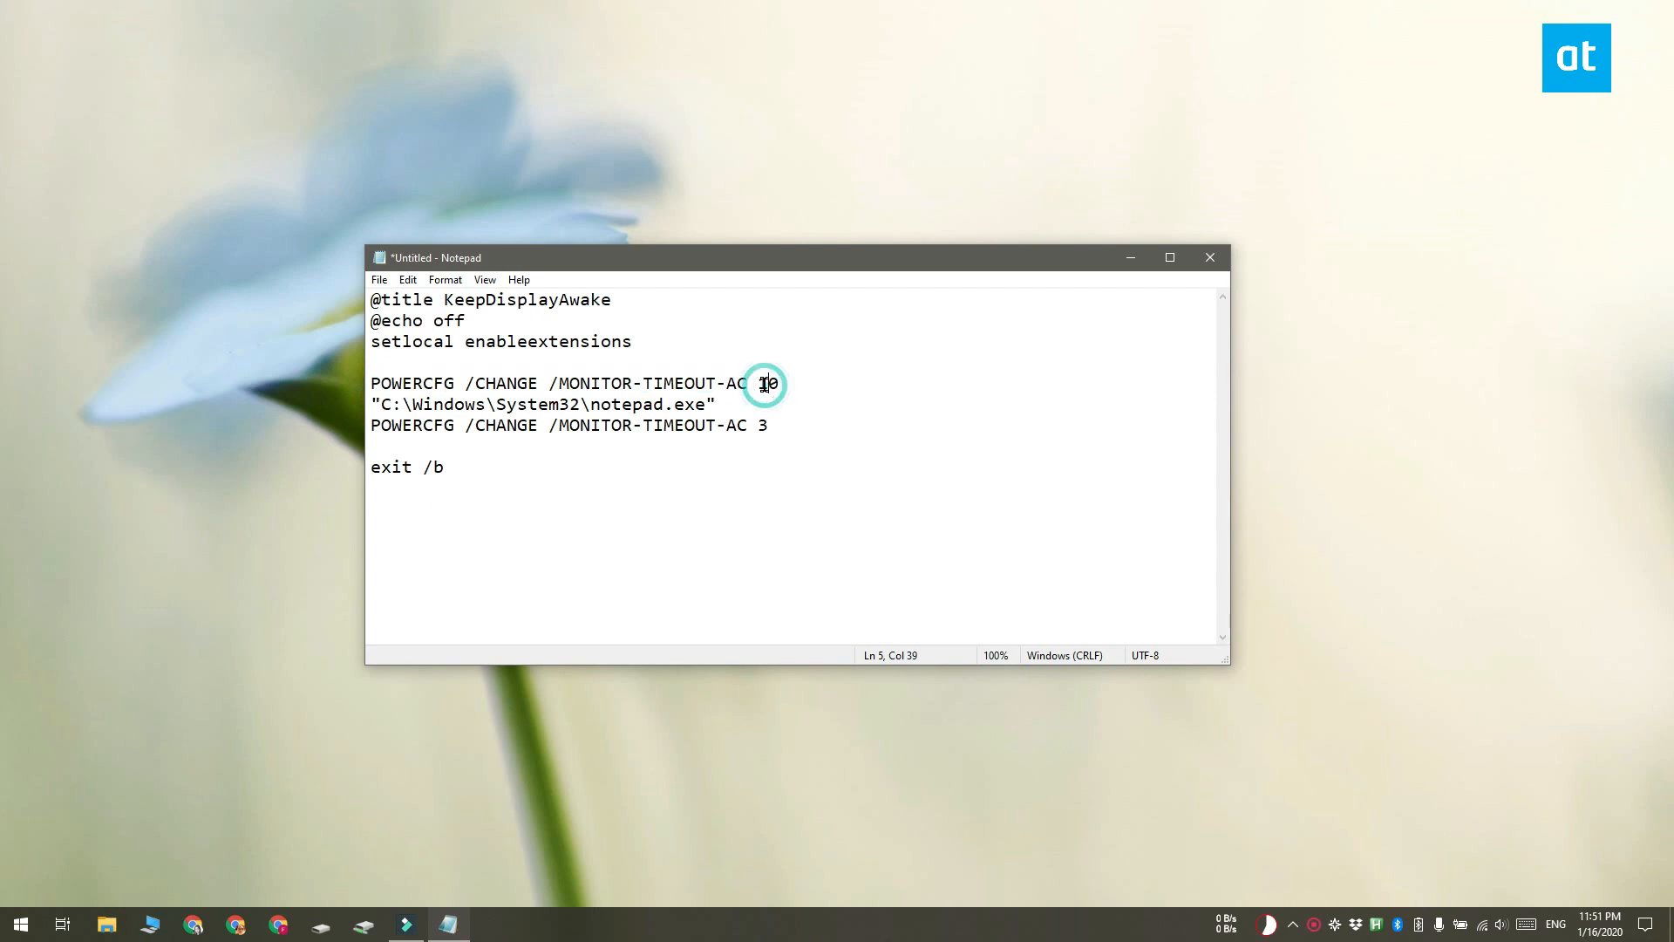
double_click(767, 382)
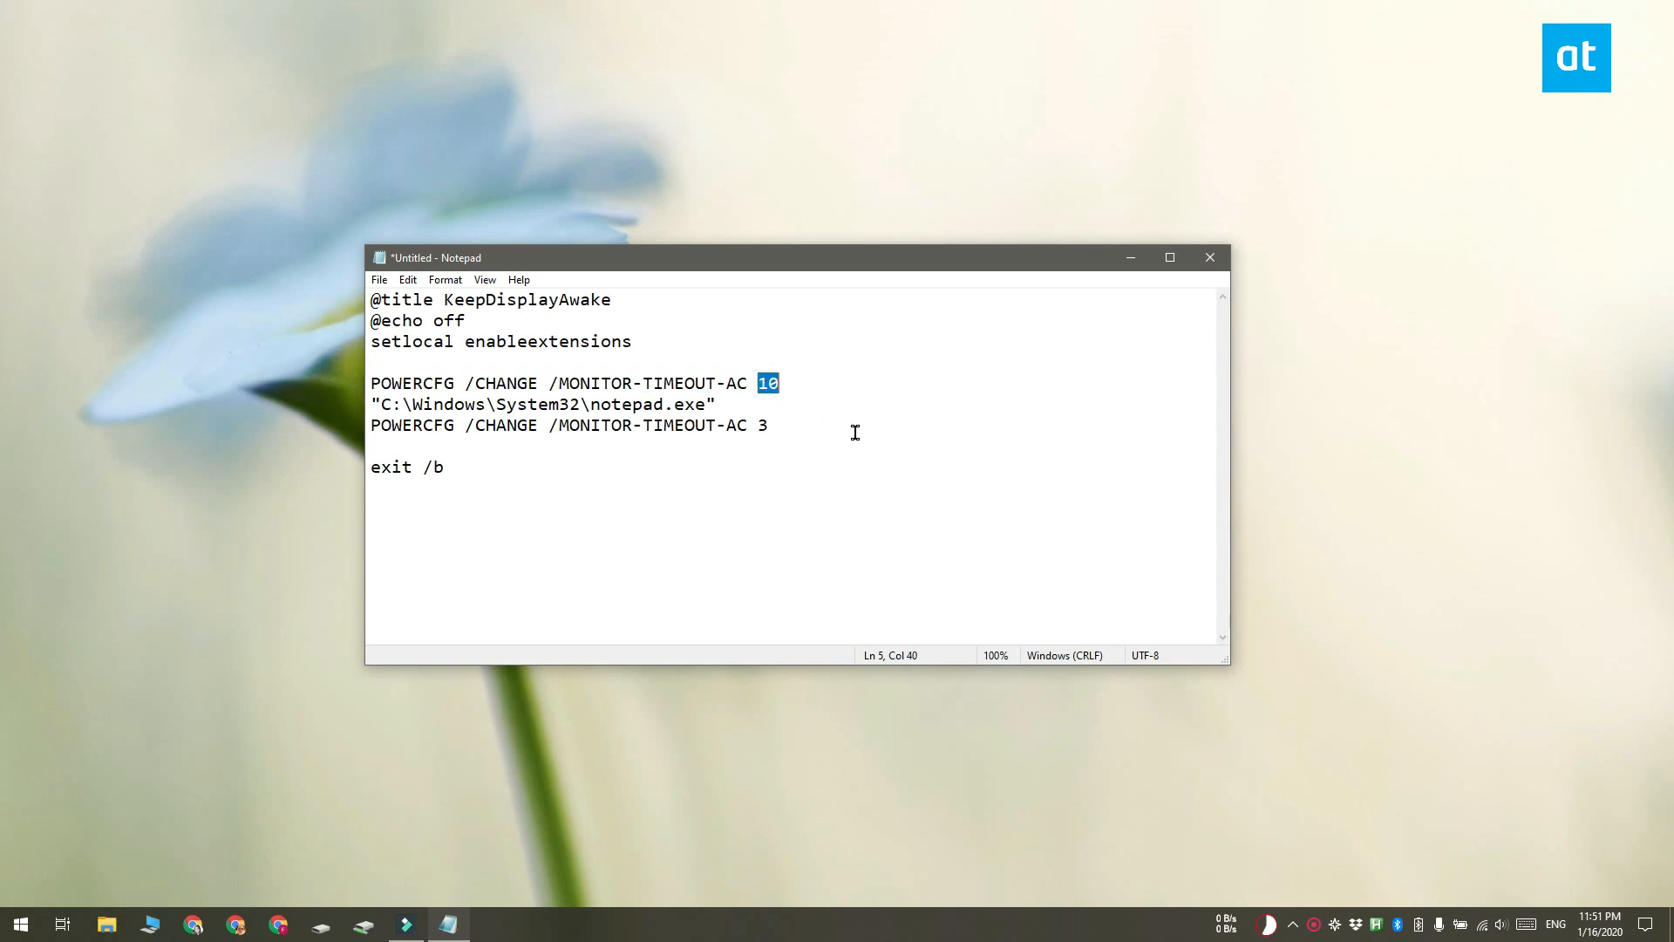
mouse_move(894, 439)
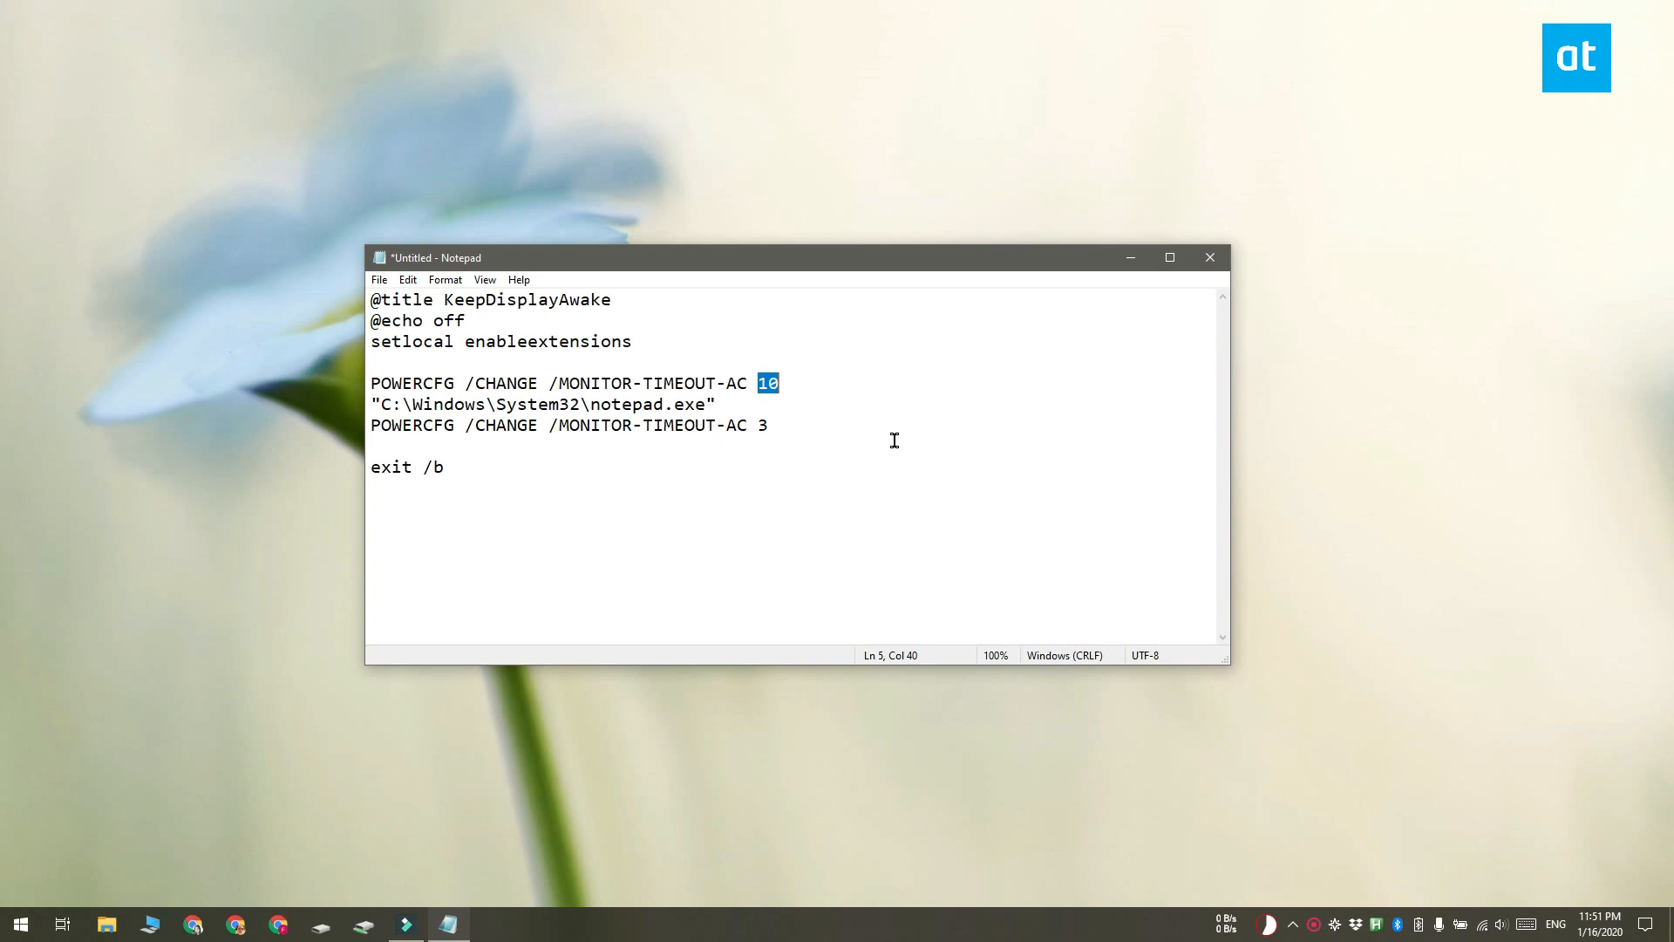
type("600")
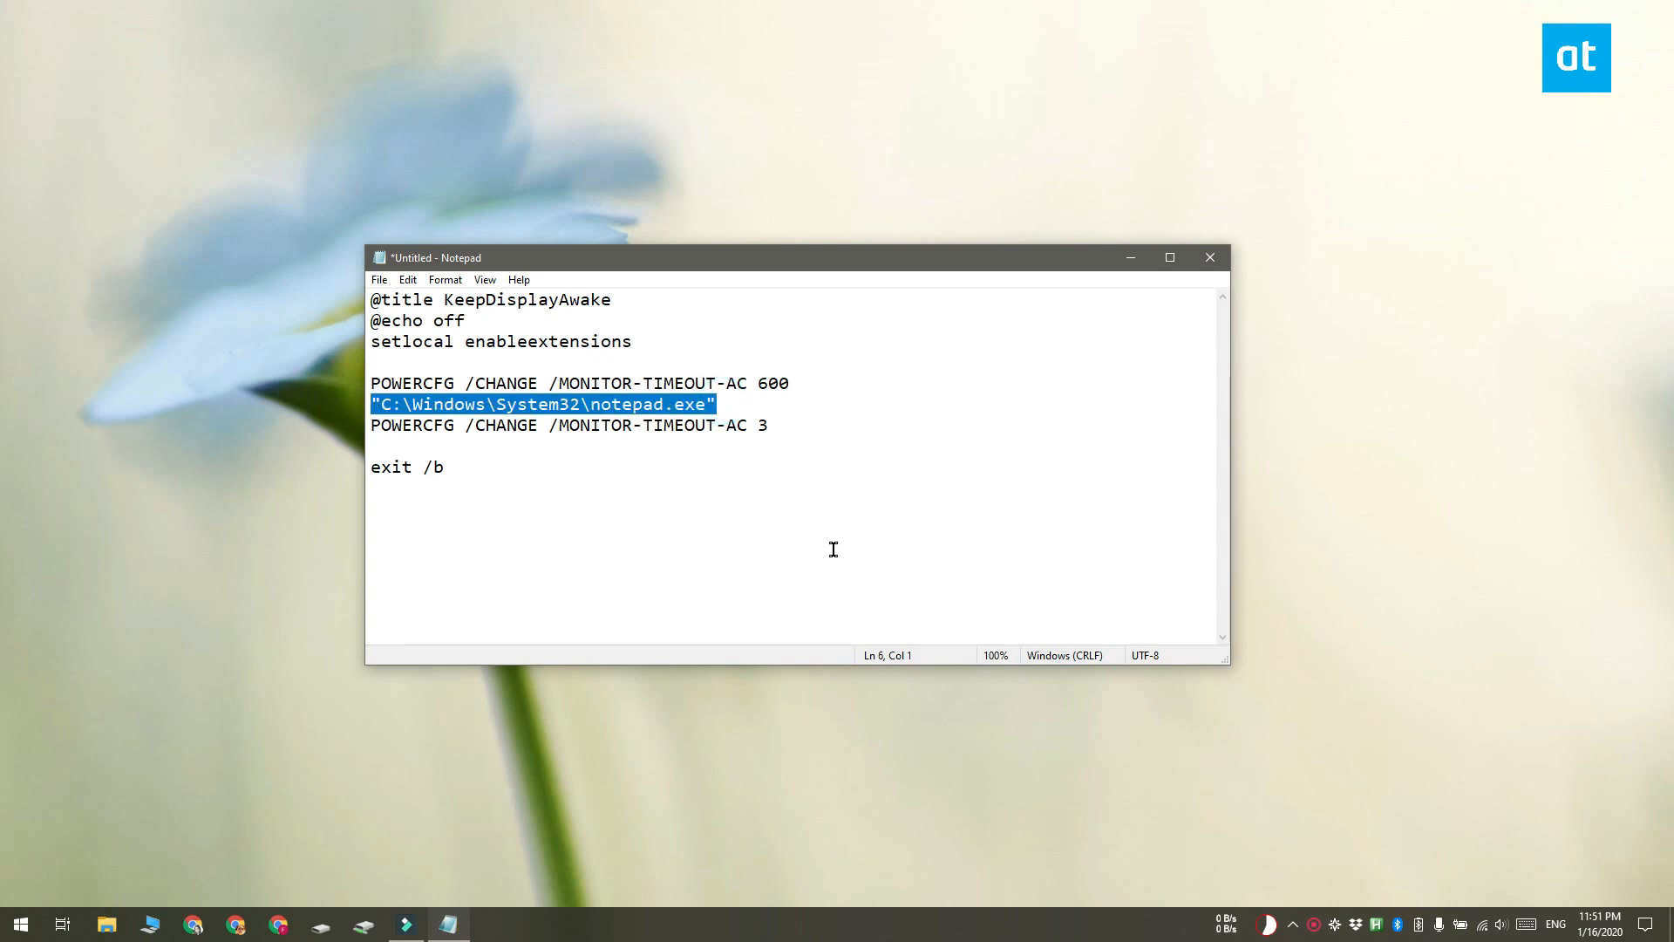
mouse_move(922, 538)
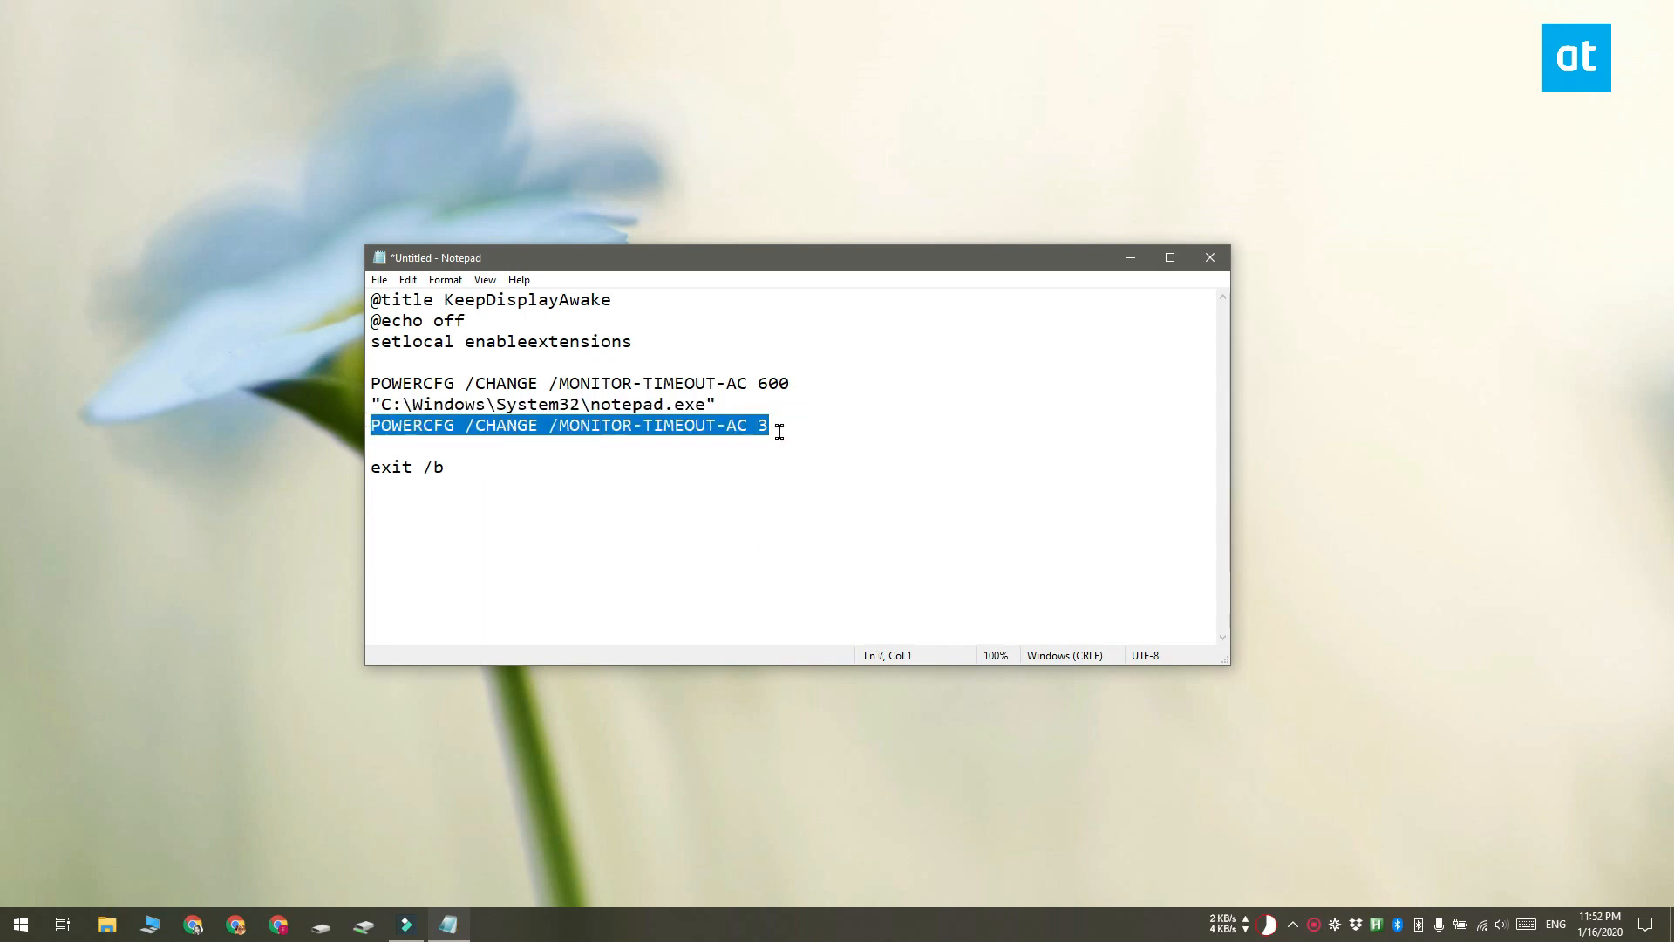
Select the timeout value 3 on the second POWERCFG line.
left_click(752, 425)
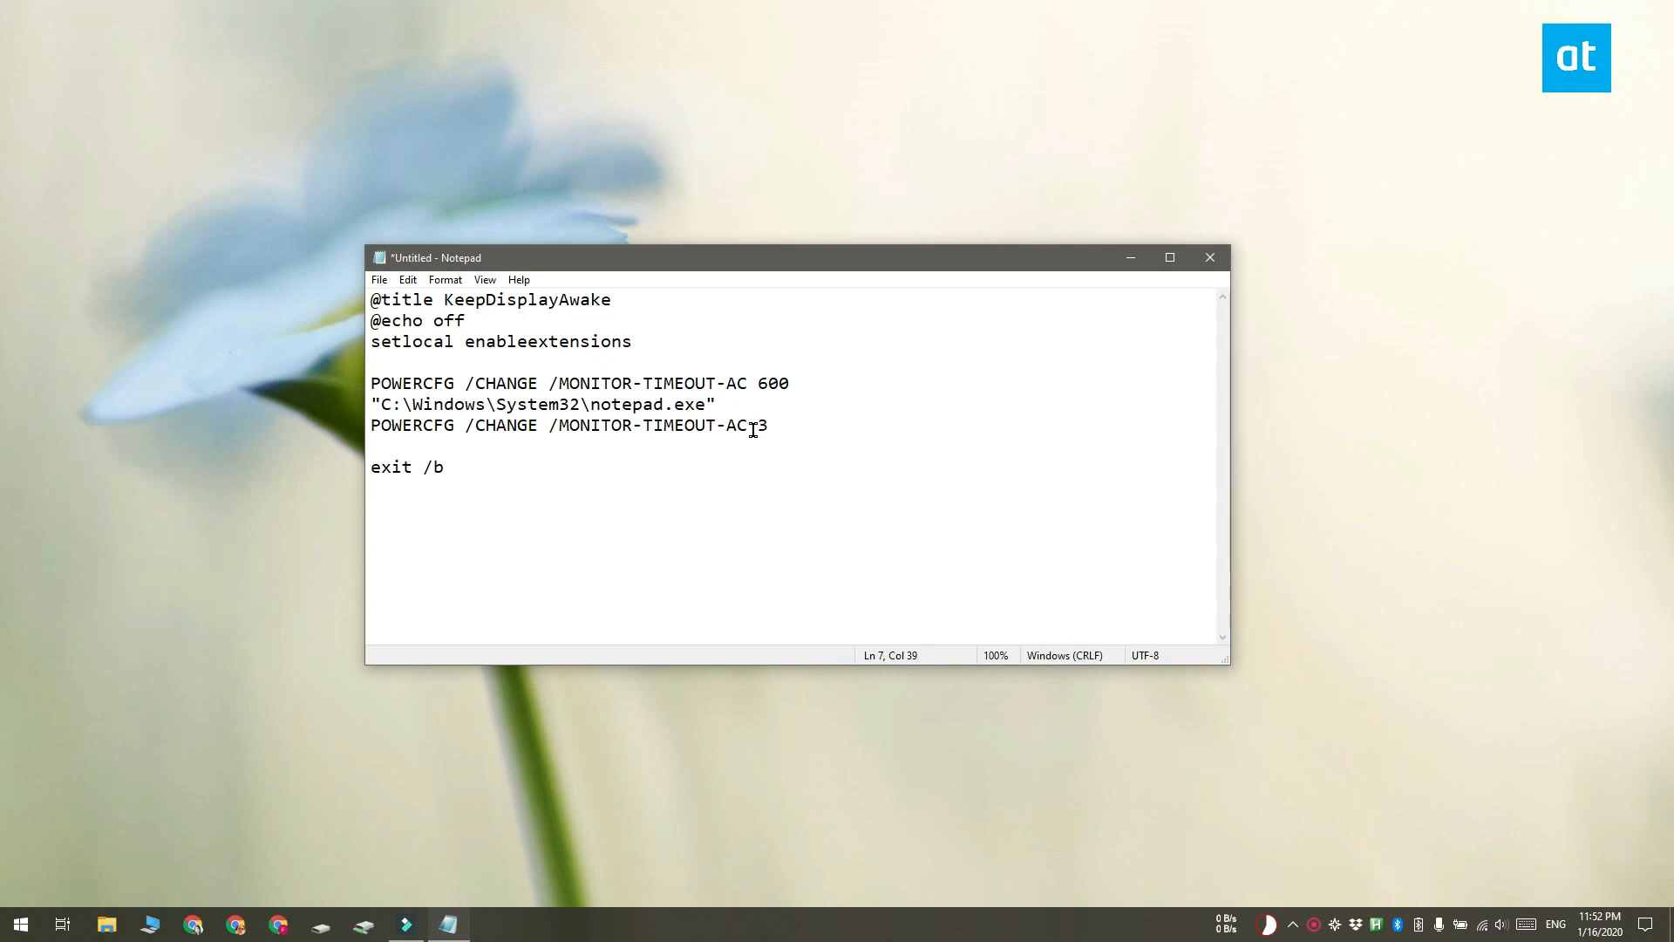
double_click(760, 424)
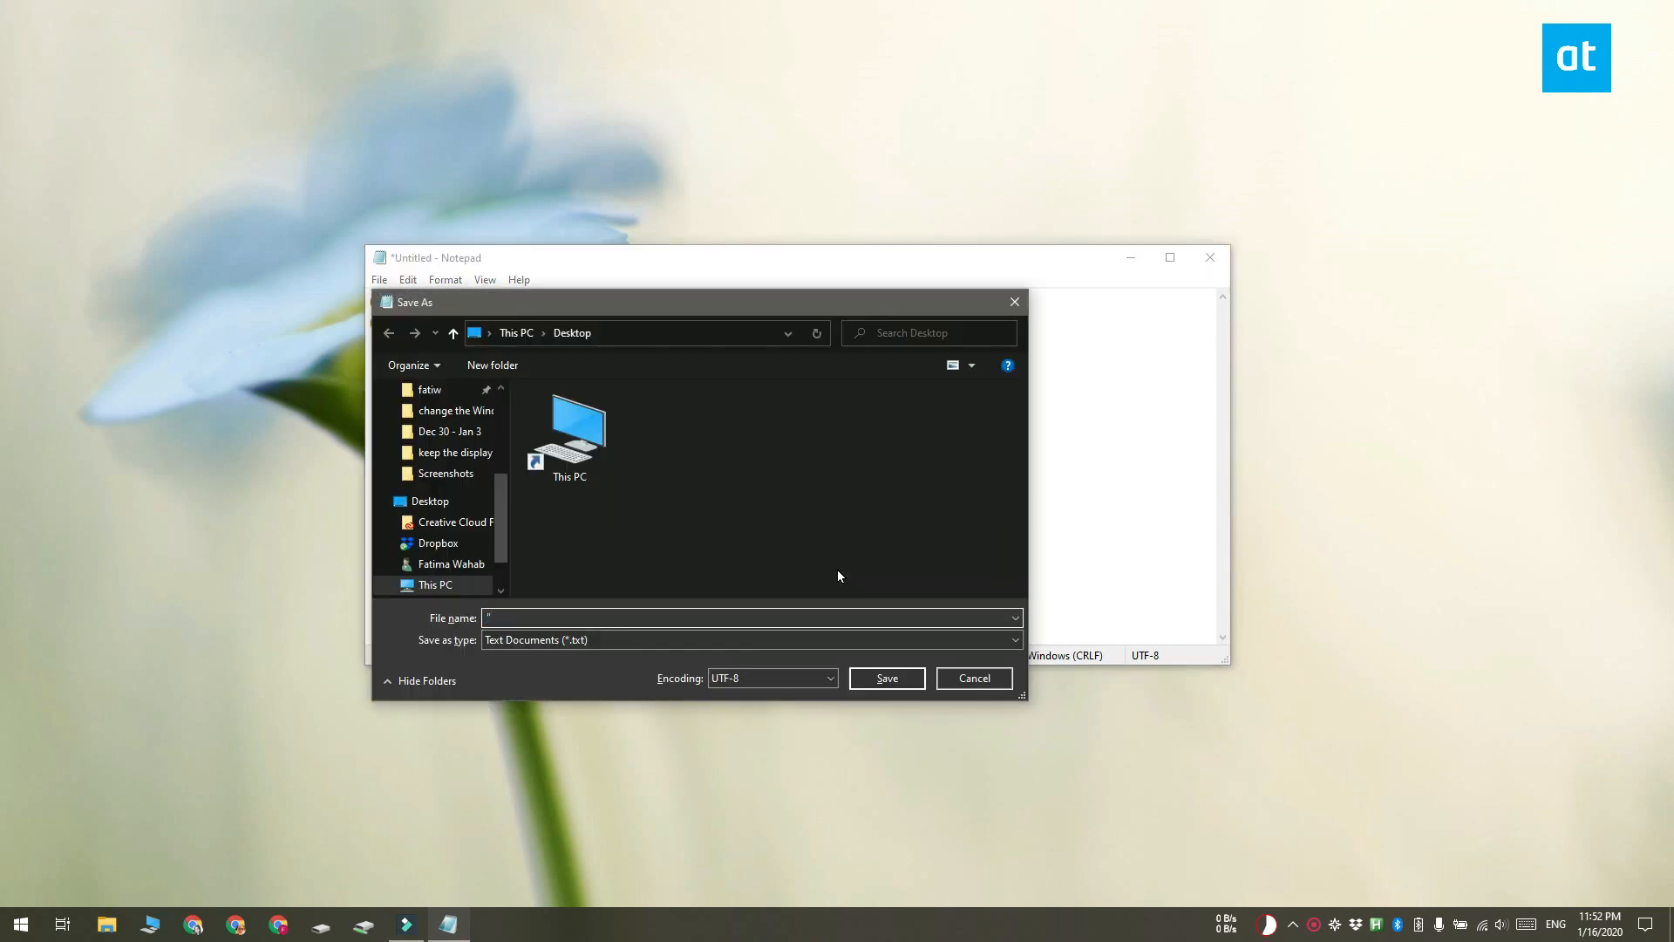
Save the script on the desktop as DisplayAwake.bat.
type("DisplayA")
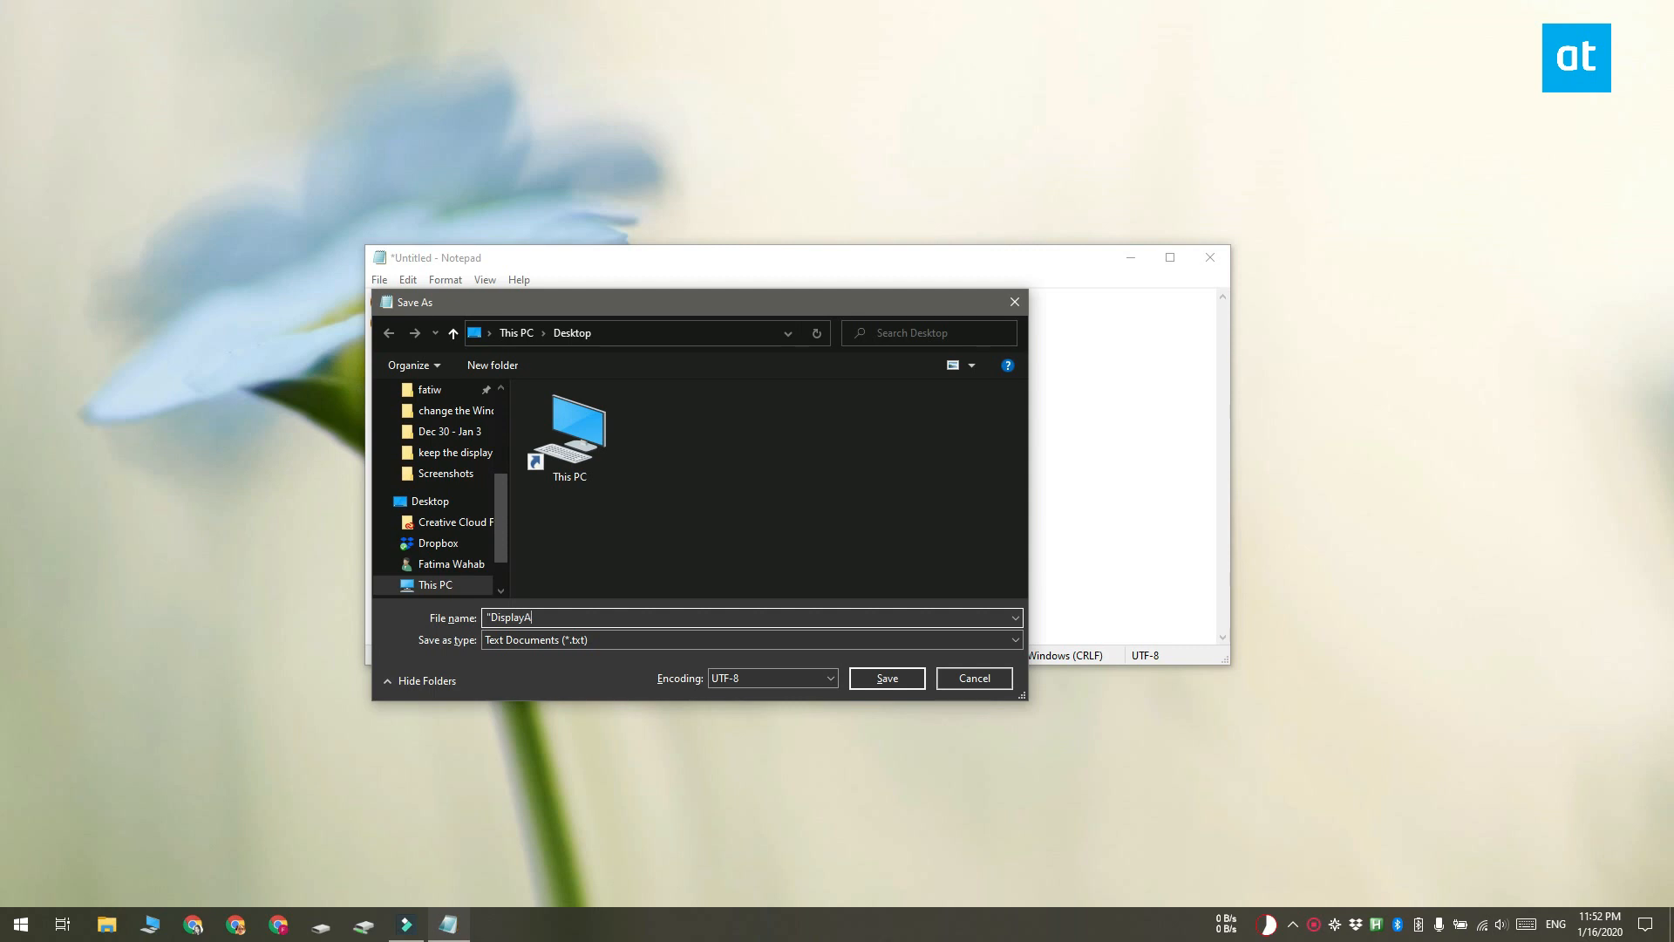
type("wake.bat\"")
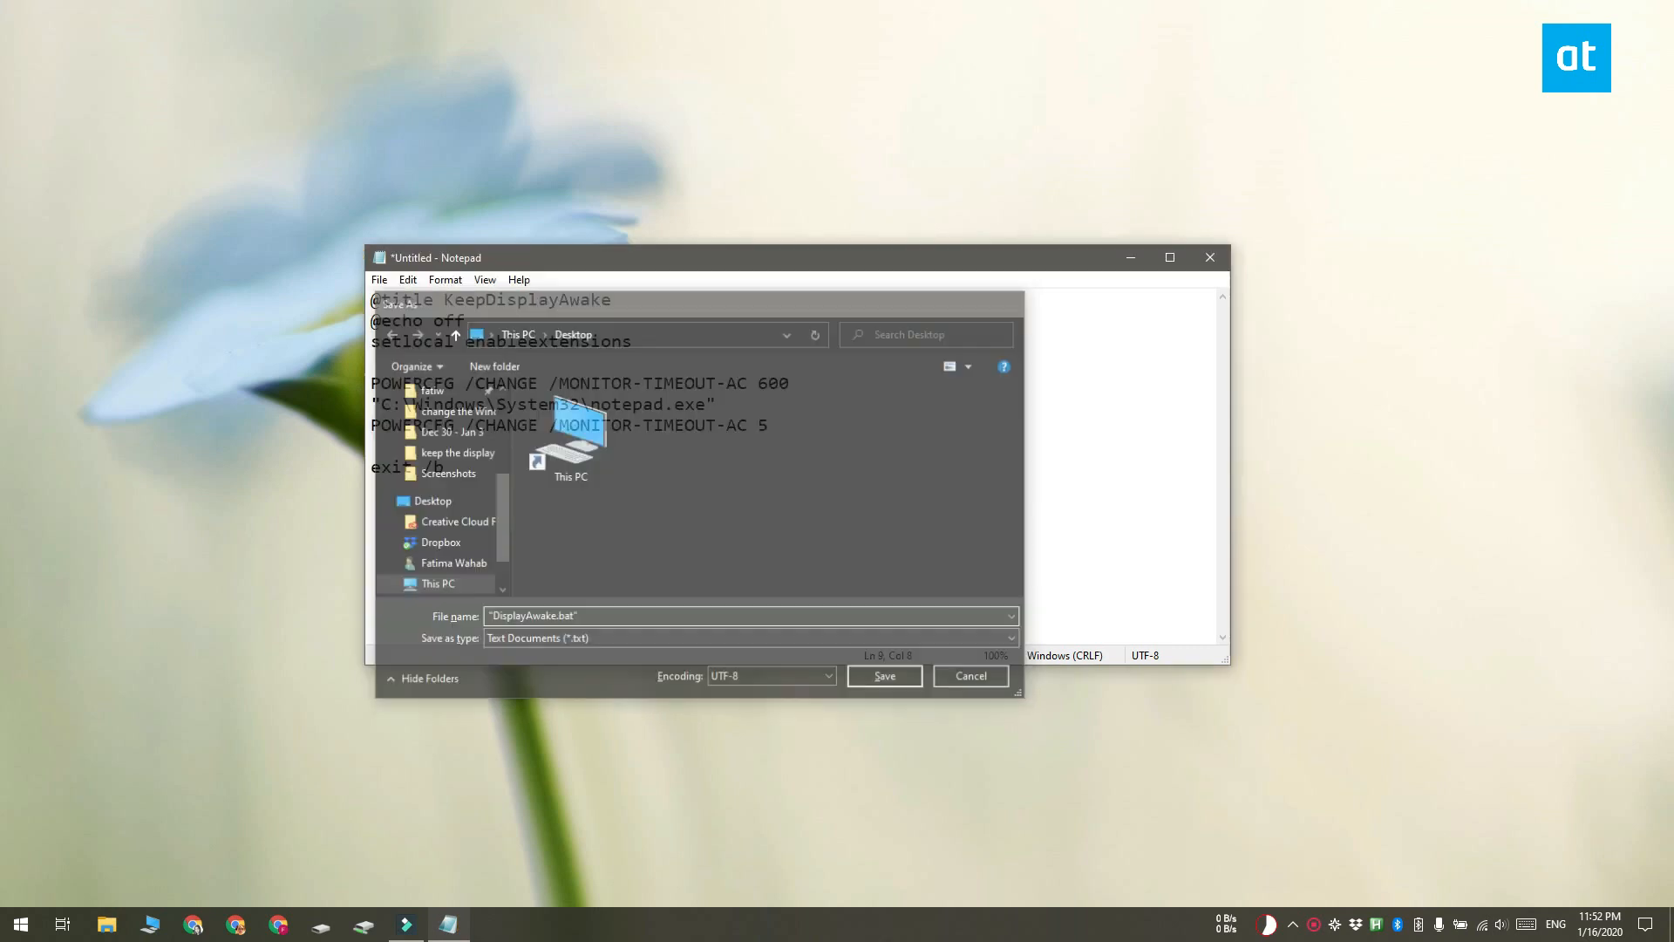
left_click(883, 675)
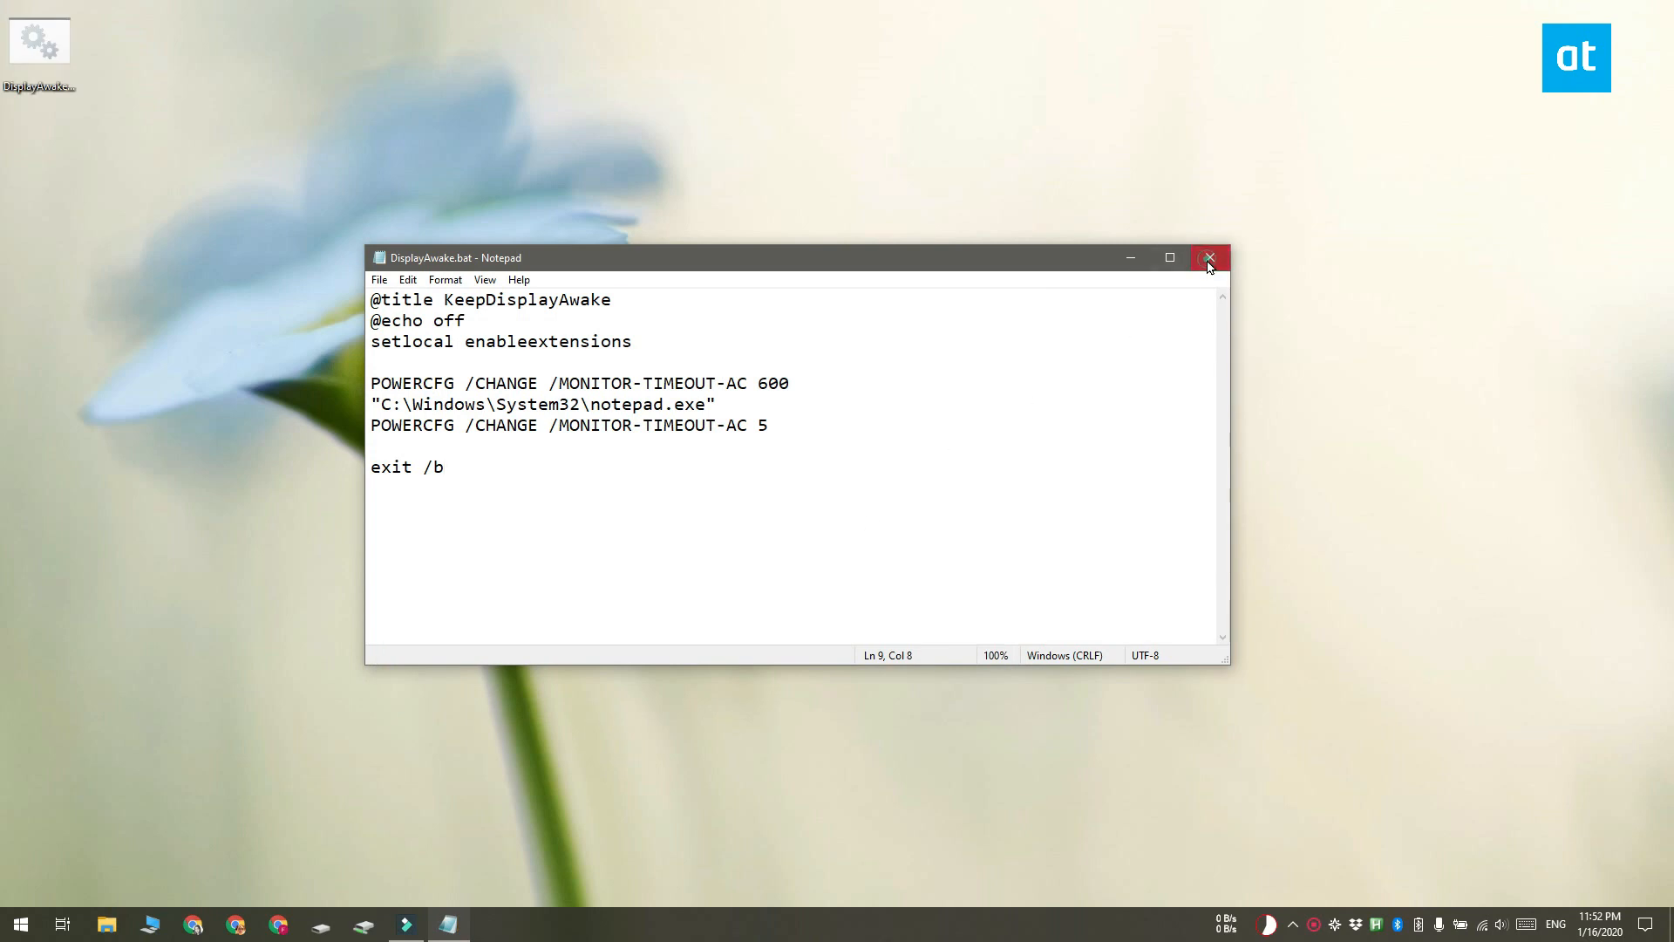
Close Notepad and run DisplayAwake.bat from the desktop, launching a blank Notepad.
left_click(1209, 258)
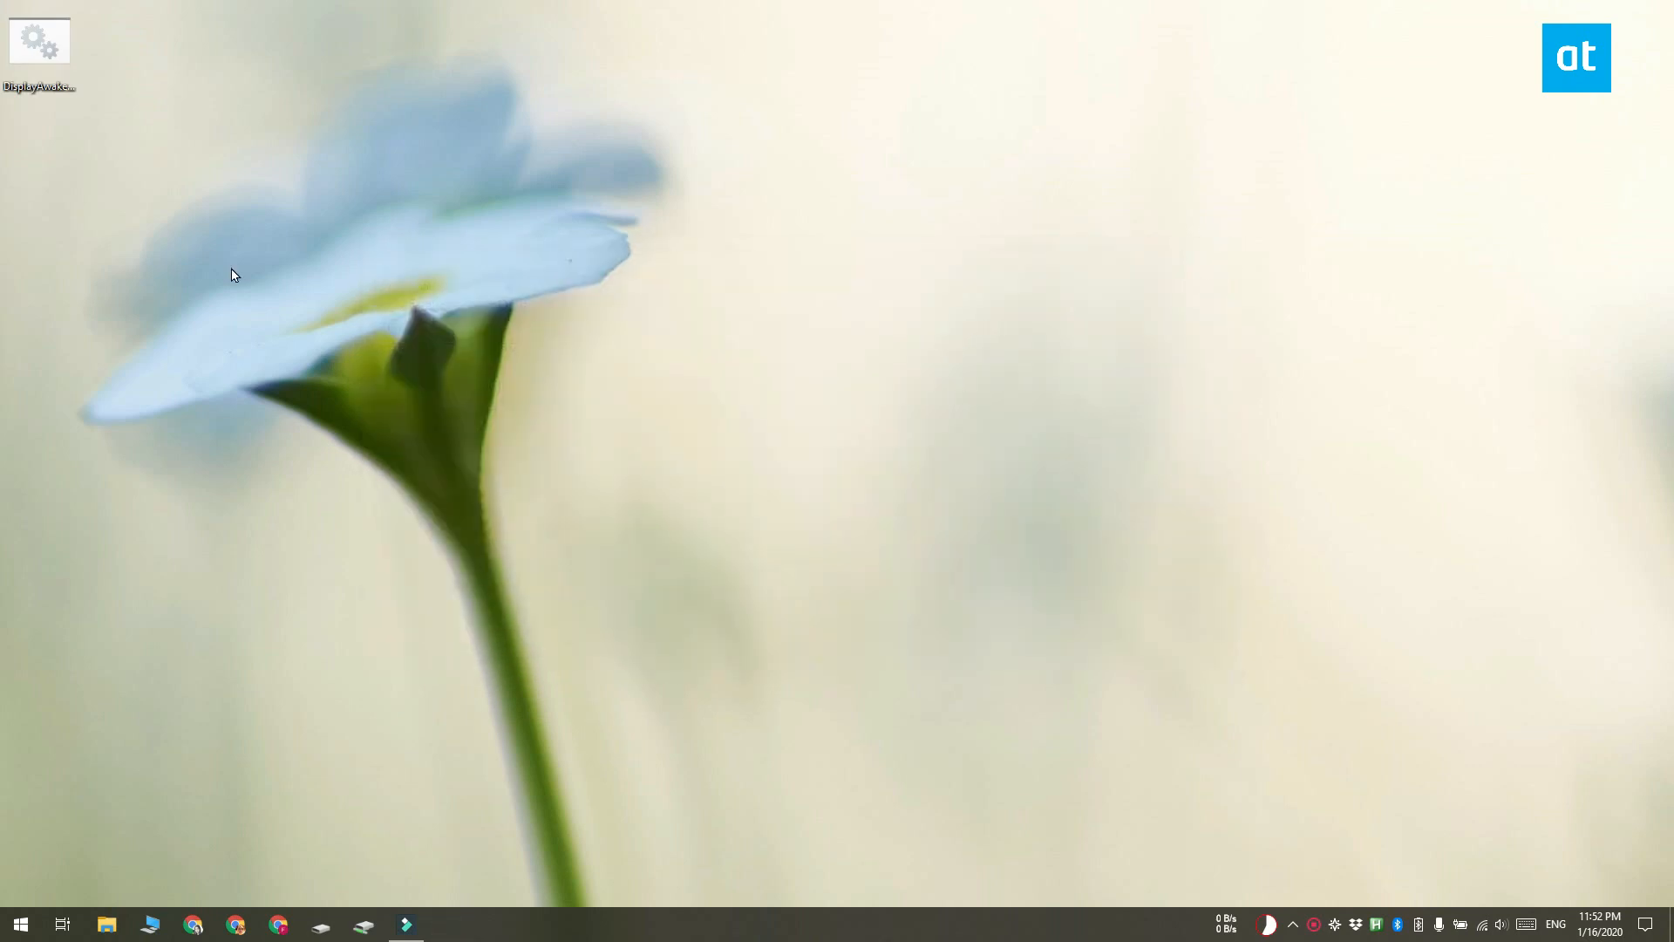
left_click(39, 46)
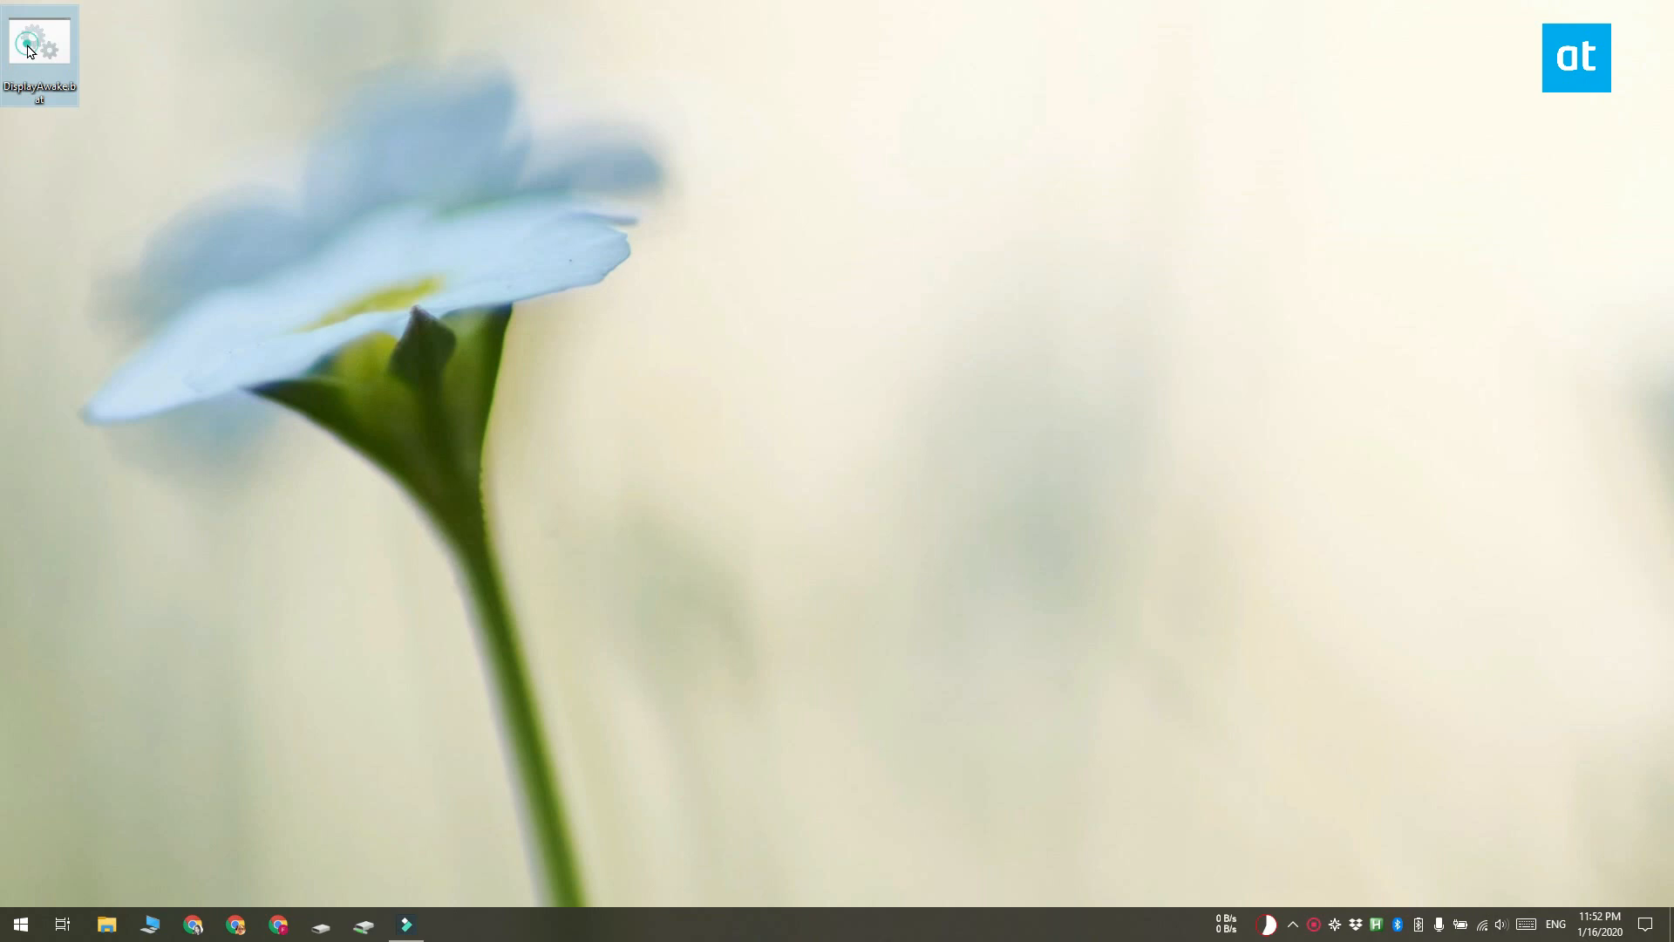
double_click(39, 43)
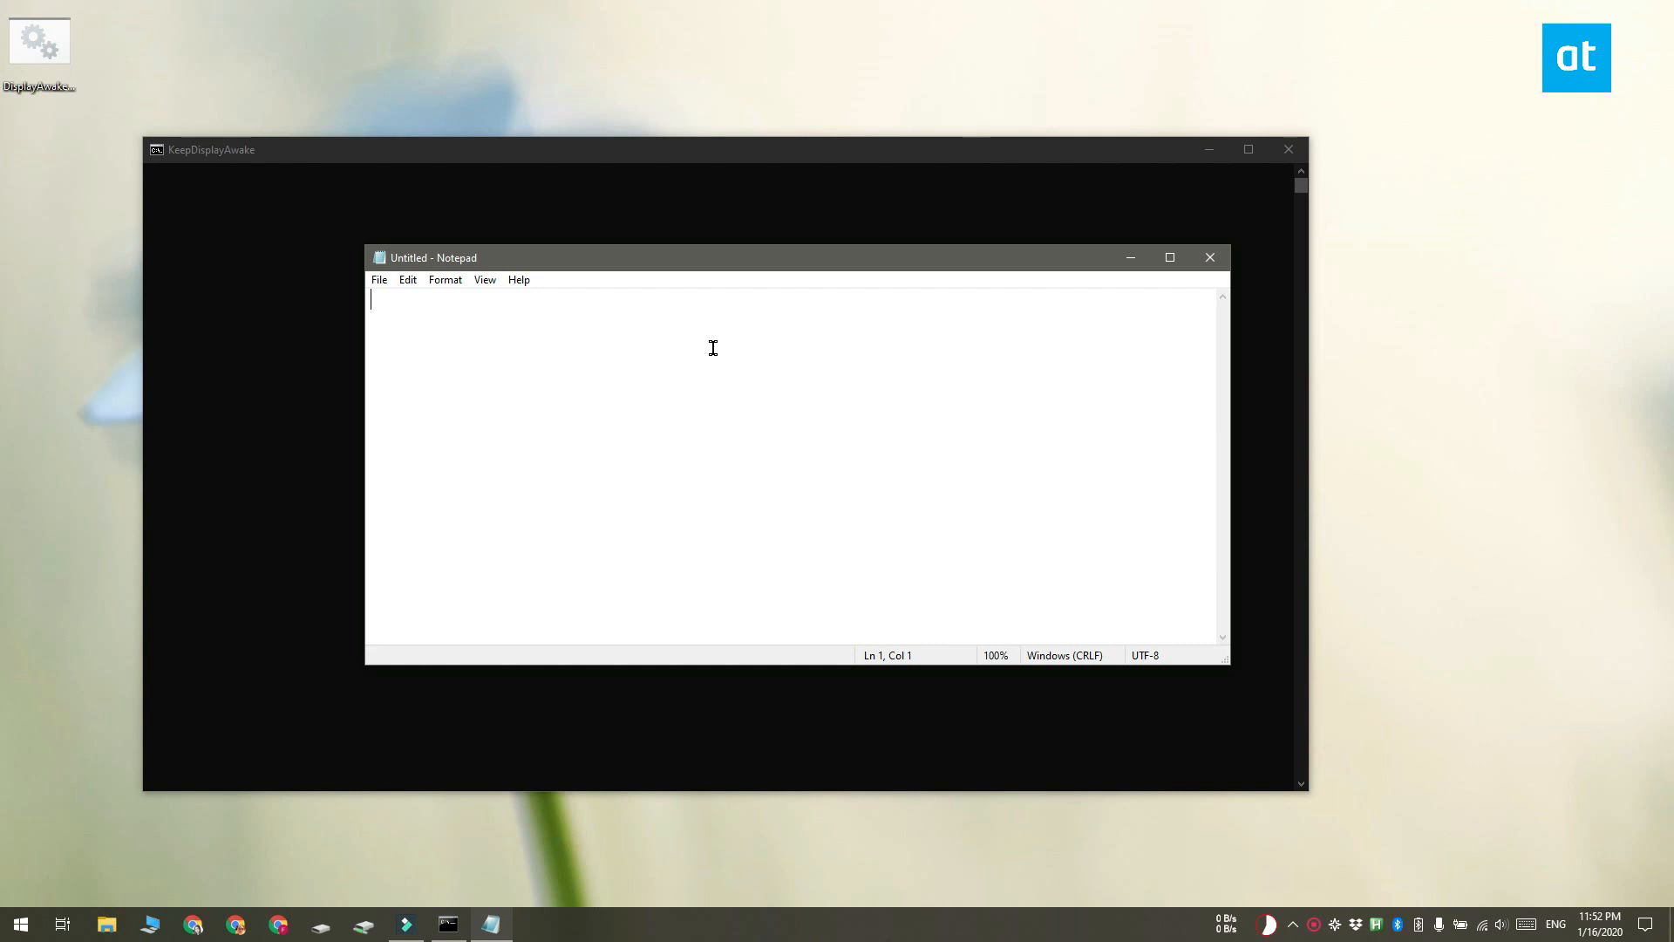
mouse_move(1210, 258)
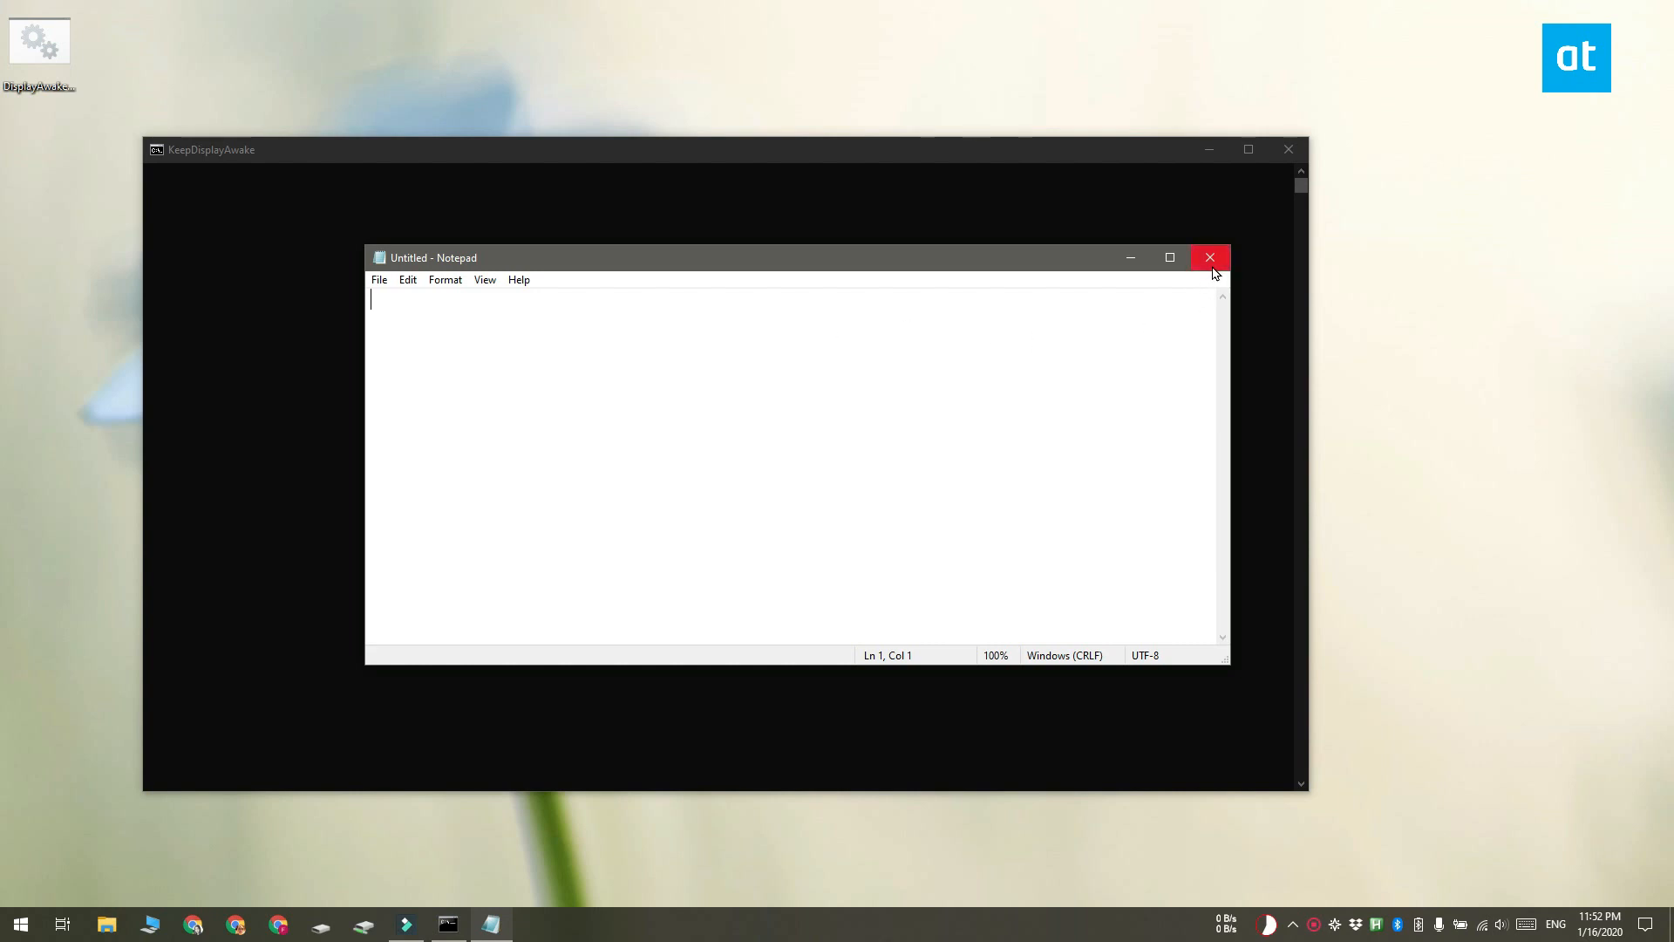